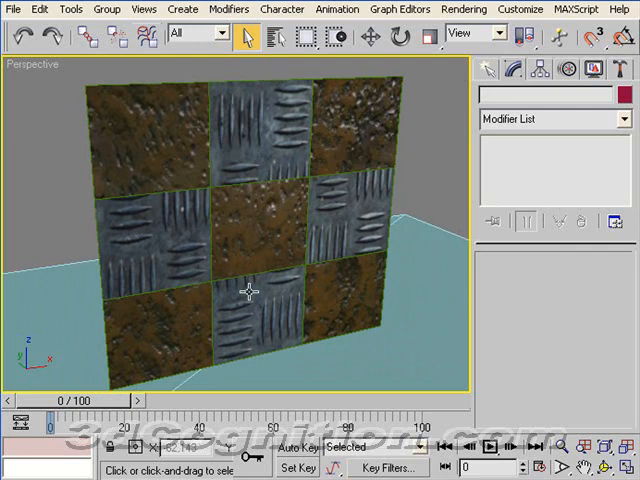
{"action": "mouse_move", "coordinate": [316, 248]}
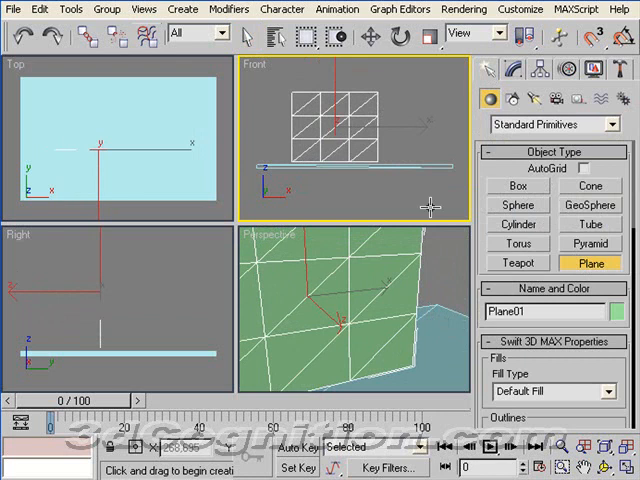
Draw Plane01 in the Front viewport as a 3x3-segment plane, about 363.5 by 444.8
{"action": "left_click", "coordinate": [515, 69]}
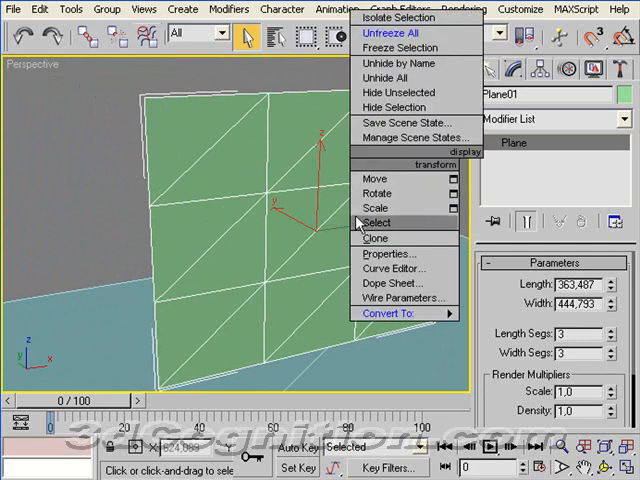
{"action": "mouse_move", "coordinate": [390, 313]}
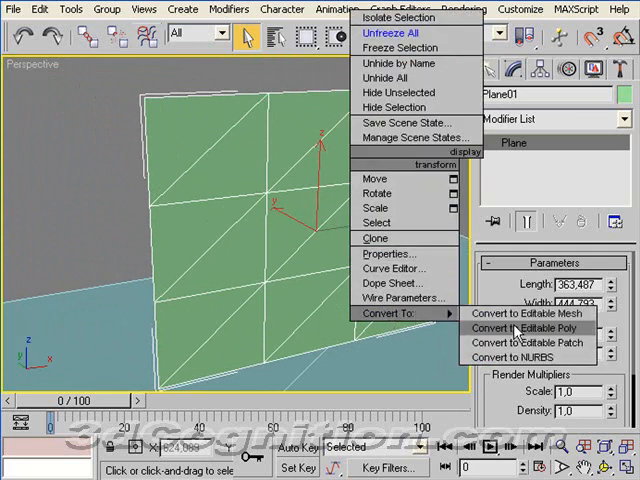
Convert Plane01 to an Editable Poly and select four alternating polygons
{"action": "left_click", "coordinate": [524, 327]}
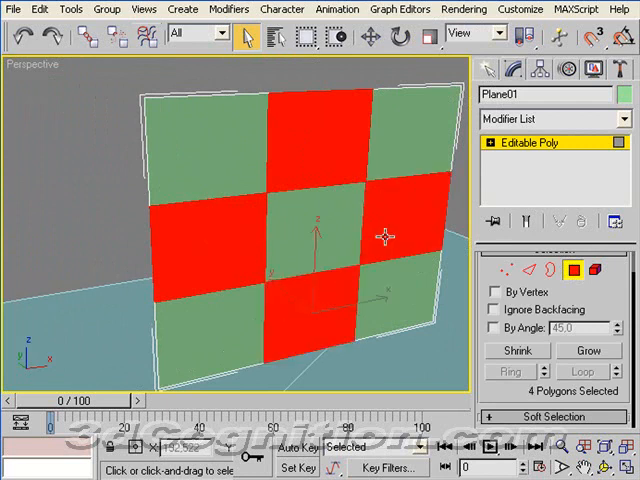
{"action": "mouse_move", "coordinate": [470, 250]}
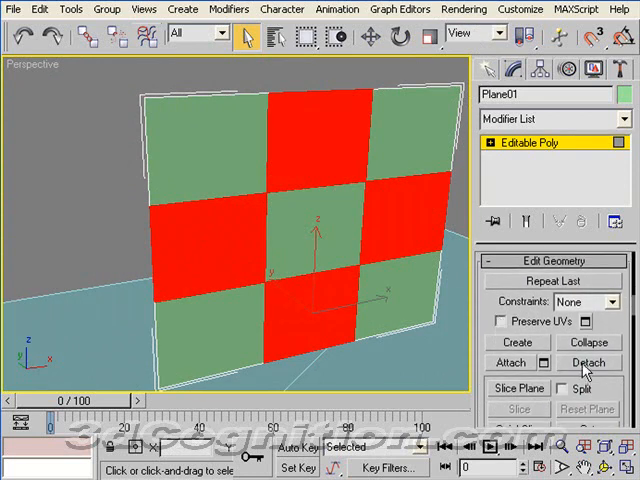
Detach the four selected polygons as a new object named 'asdf'
{"action": "left_click", "coordinate": [583, 363]}
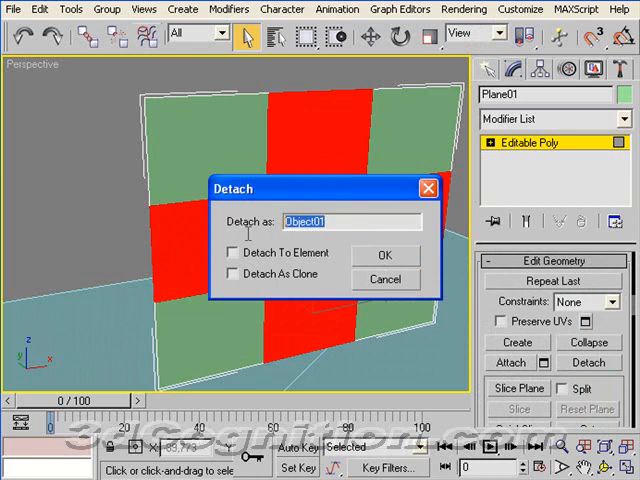
{"action": "type", "text": "asdf"}
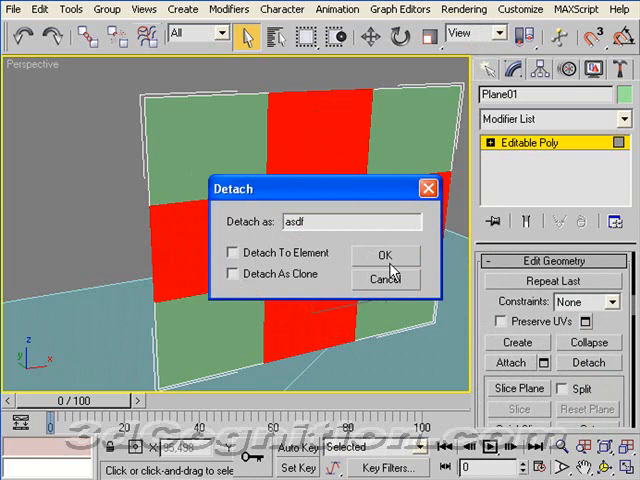
{"action": "left_click", "coordinate": [386, 256]}
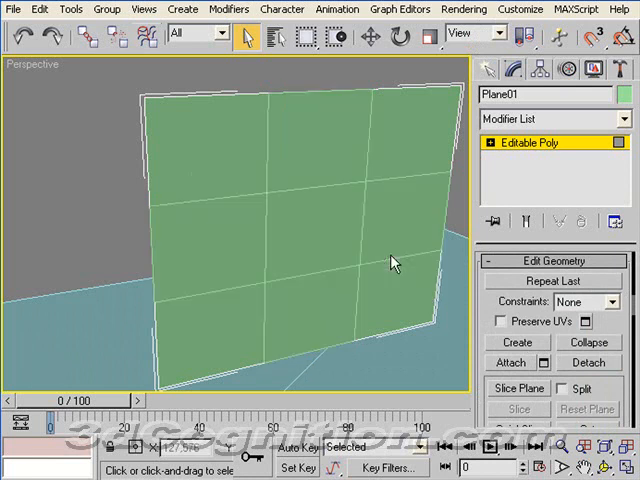
{"action": "mouse_move", "coordinate": [118, 184]}
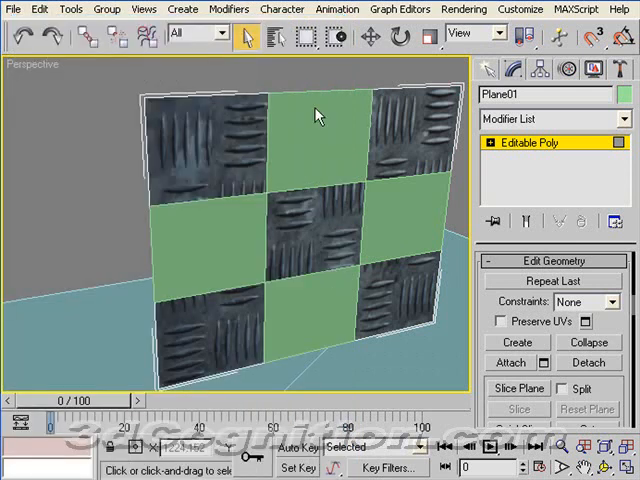
{"action": "mouse_move", "coordinate": [192, 237]}
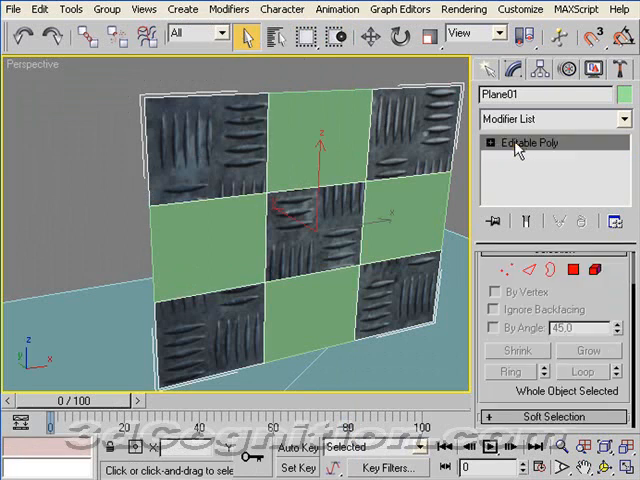
Apply the rusty material to the detached 'asdf' squares, completing the checkerboard
{"action": "type", "text": "asdf"}
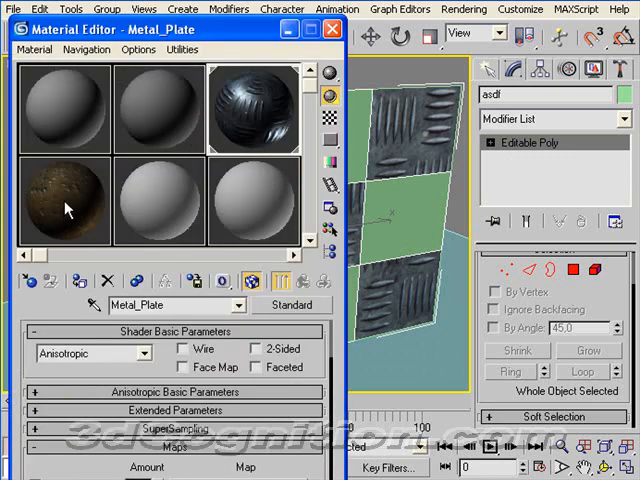
{"action": "left_click", "coordinate": [80, 280]}
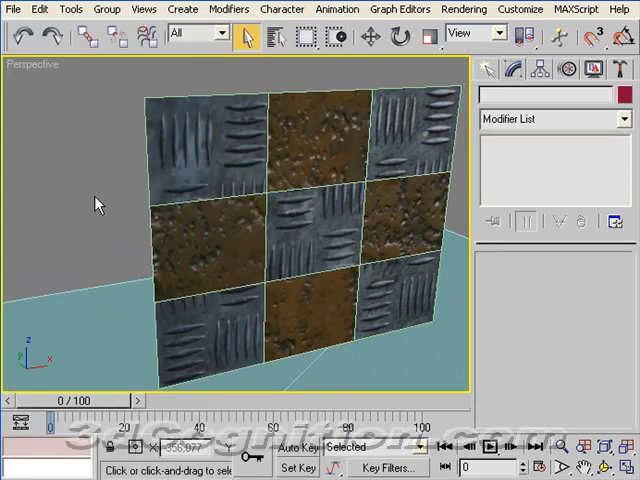
{"action": "mouse_move", "coordinate": [288, 143]}
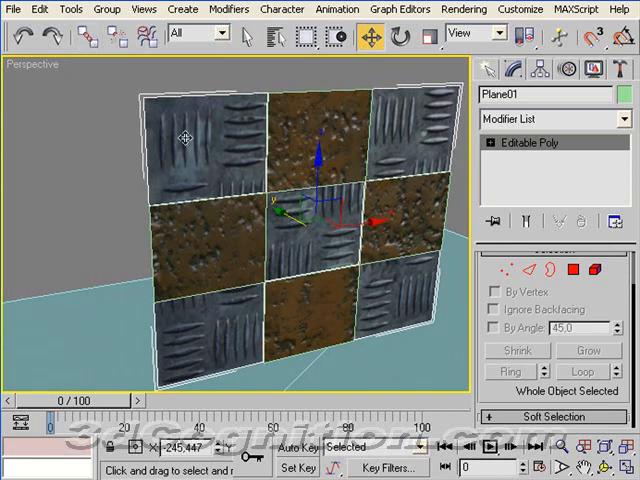
{"action": "mouse_move", "coordinate": [327, 178]}
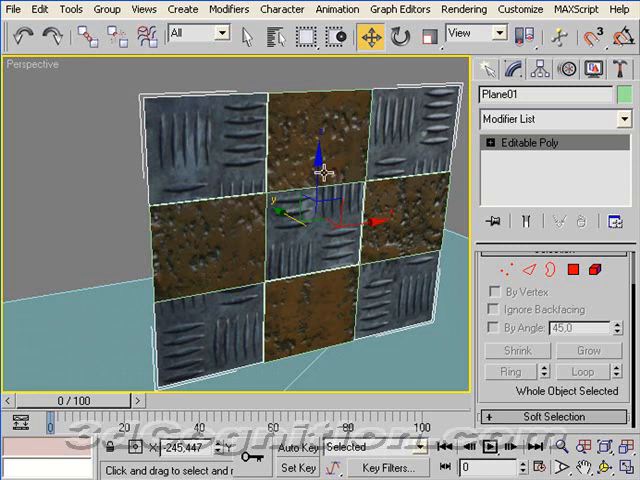
{"action": "mouse_move", "coordinate": [157, 131]}
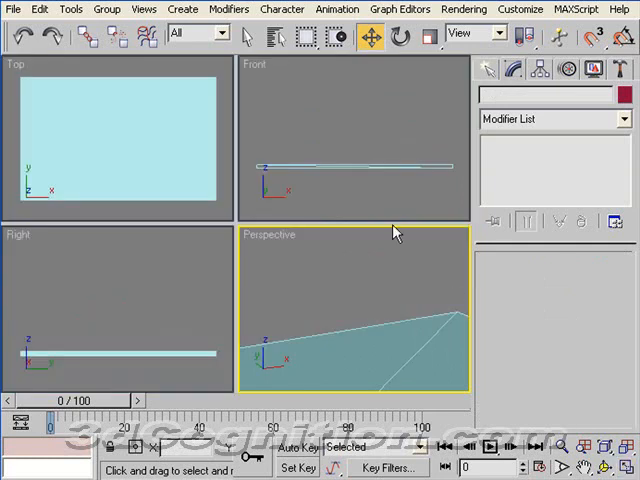
Create a new 3x3-segment plane, Plane01, in the Front viewport
{"action": "left_click", "coordinate": [489, 69]}
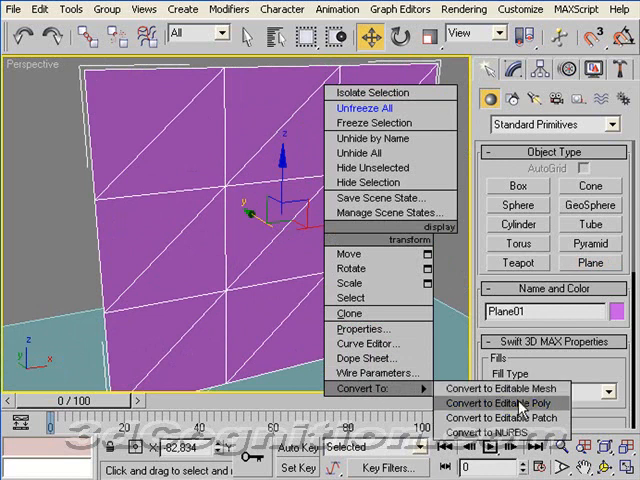
Convert the new Plane01 to Editable Poly and select alternating checkerboard faces
{"action": "left_click", "coordinate": [487, 402]}
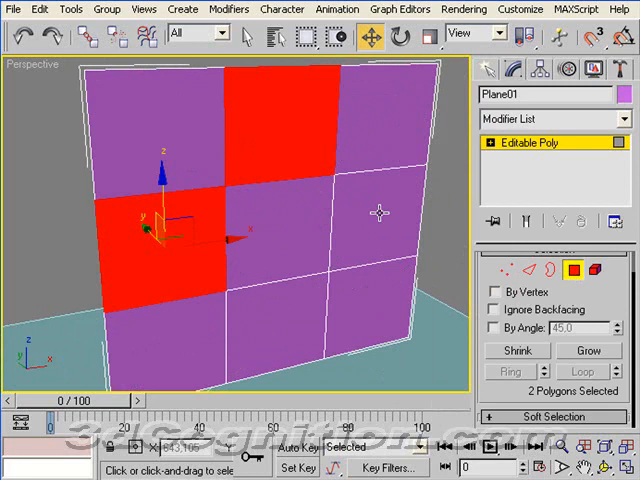
{"action": "left_click", "coordinate": [246, 221]}
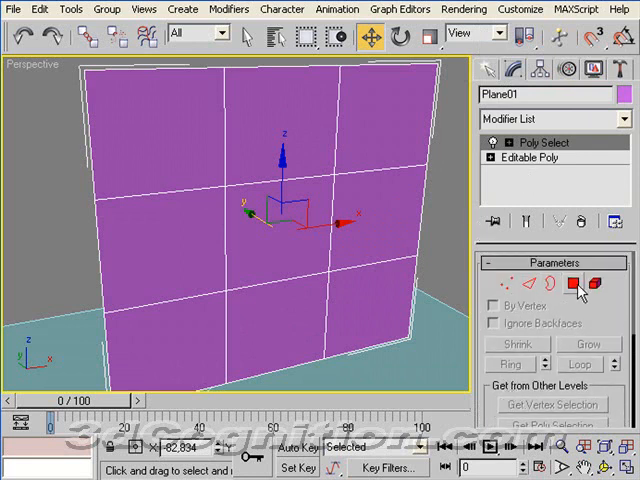
Set the Poly Select modifier to Polygon sub-object level
{"action": "left_click", "coordinate": [571, 289]}
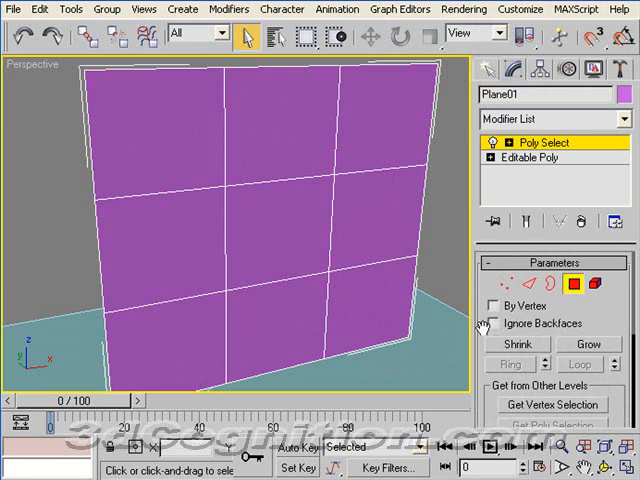
{"action": "scroll", "scroll_direction": "down", "scroll_amount": 3}
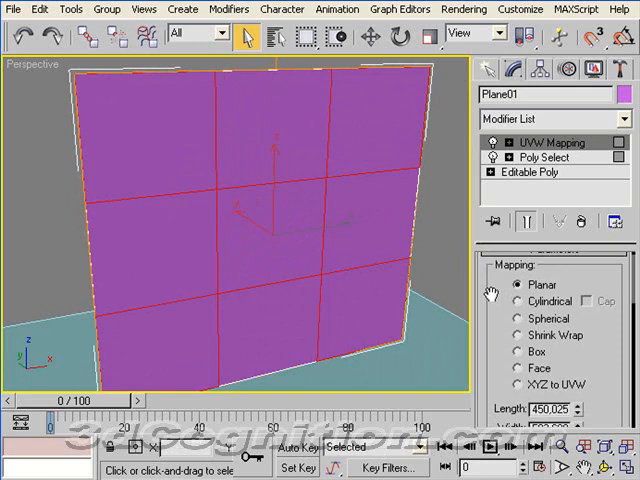
{"action": "mouse_move", "coordinate": [490, 293]}
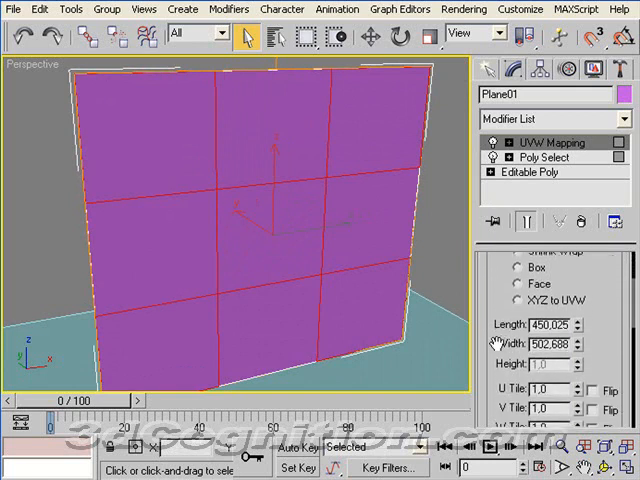
Review the UVW Mapping parameters: about 450 by 503, tiling 1, Z alignment
{"action": "scroll", "scroll_direction": "down", "scroll_amount": 3}
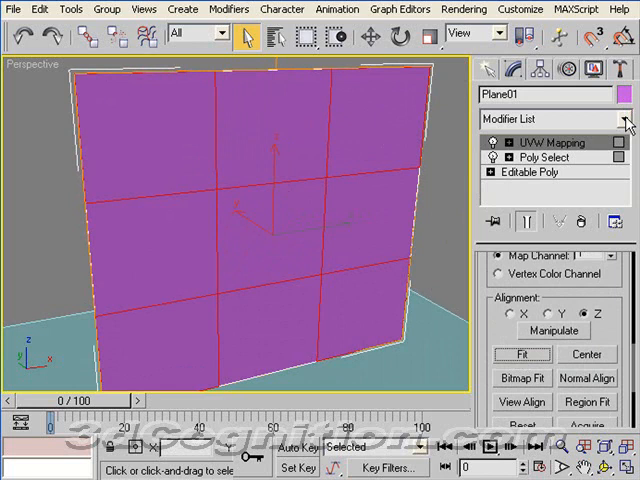
Add a Poly Select modifier and select faces by material ID 1, then ID 2
{"action": "left_click", "coordinate": [629, 119]}
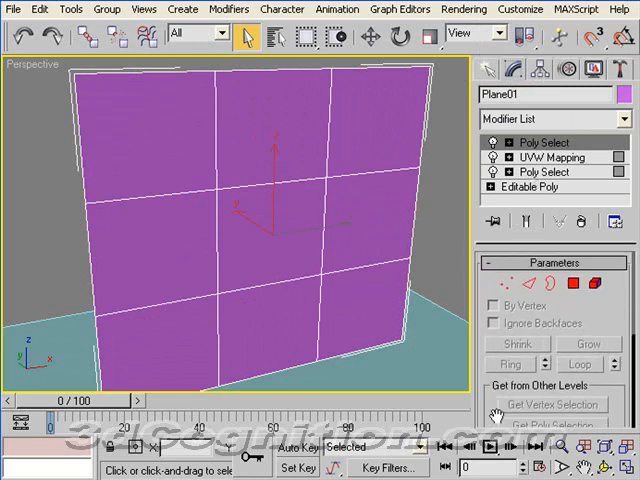
{"action": "left_click", "coordinate": [575, 290]}
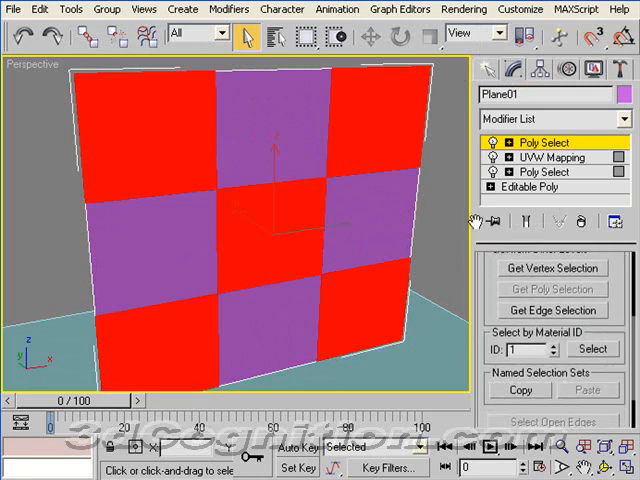
{"action": "left_click", "coordinate": [593, 345]}
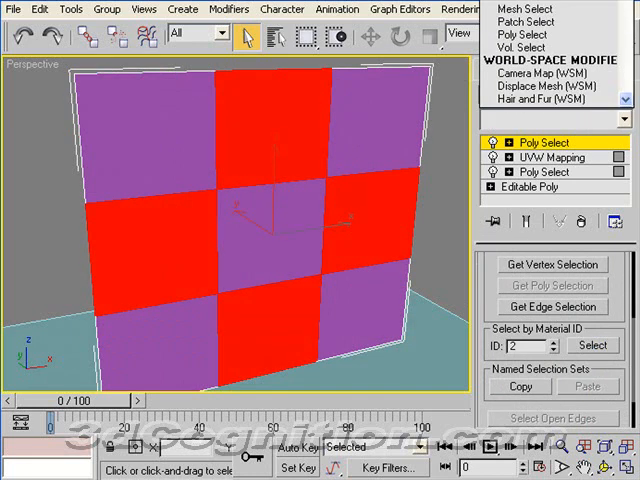
Fit the planar UVW Mapping gizmo to the ID 2 face selection
{"action": "scroll", "scroll_direction": "down", "scroll_amount": 3}
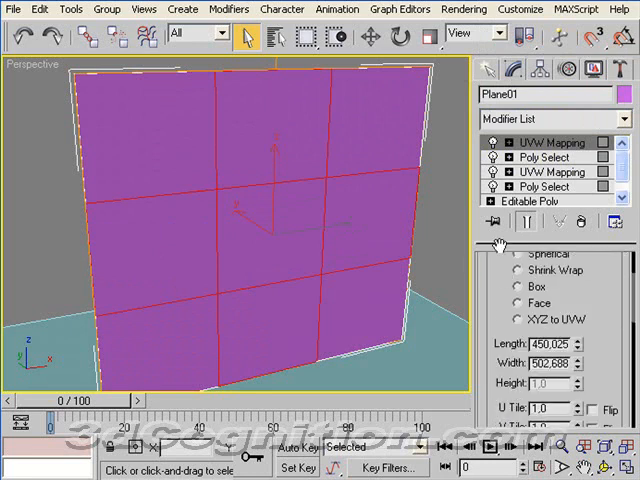
{"action": "scroll", "scroll_direction": "down", "scroll_amount": 3}
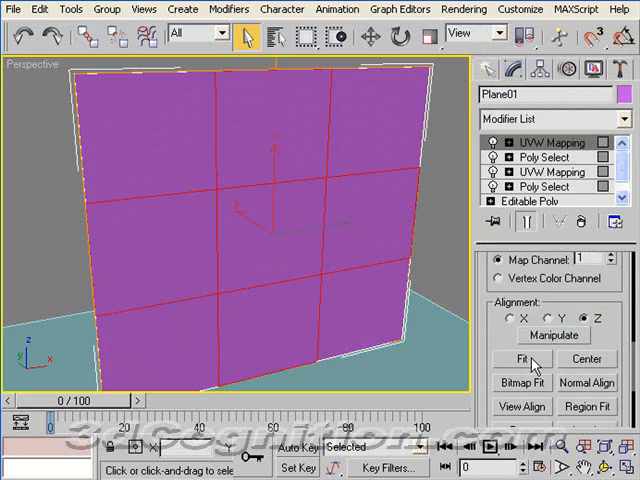
{"action": "left_click", "coordinate": [628, 256]}
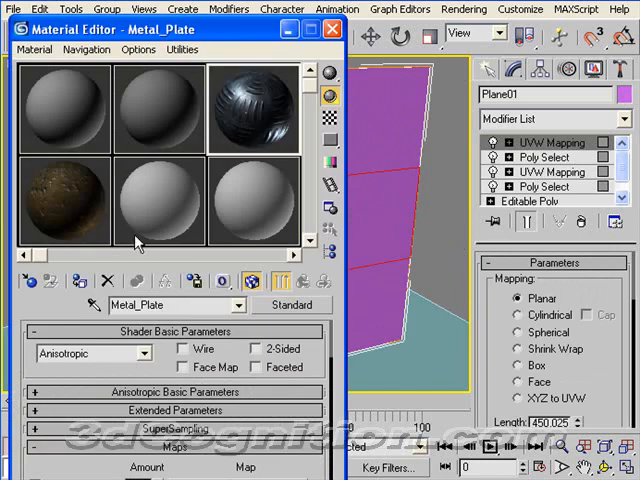
{"action": "mouse_move", "coordinate": [278, 184]}
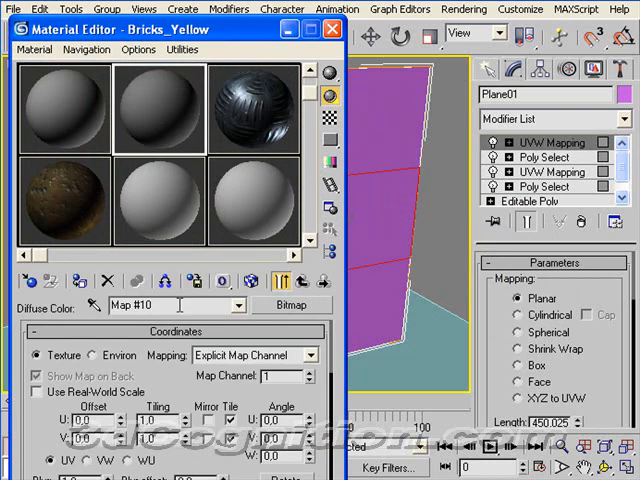
Rename the second sample slot's Bricks_Yellow material to aaaaaaa
{"action": "type", "text": "asd"}
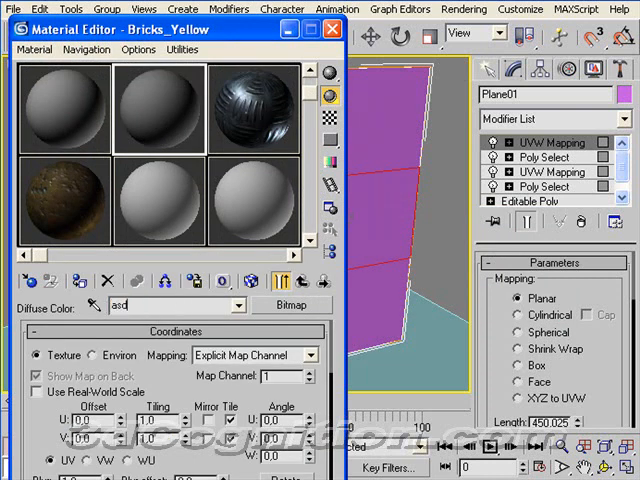
{"action": "type", "text": "fasdf"}
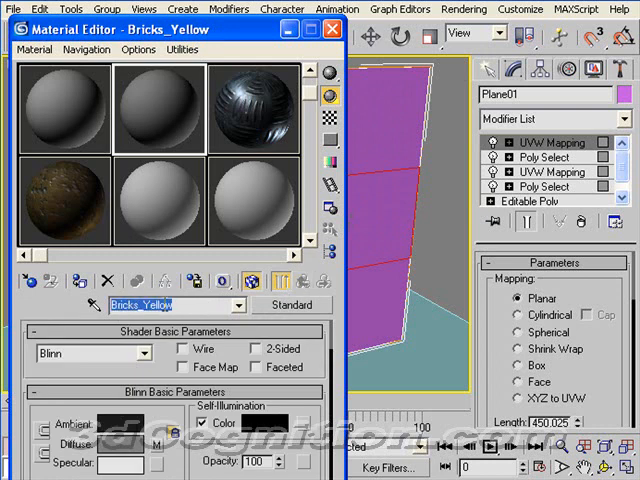
{"action": "type", "text": "aaaaaaa"}
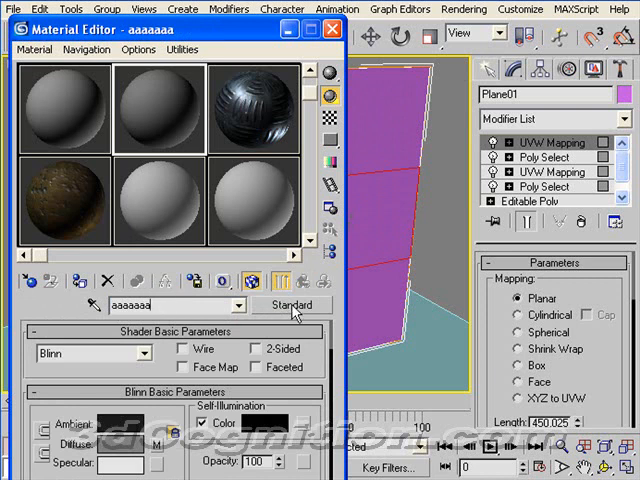
Convert aaaaaaa to a Multi/Sub-Object material, discarding the old material, with two sub-materials
{"action": "left_click", "coordinate": [290, 305]}
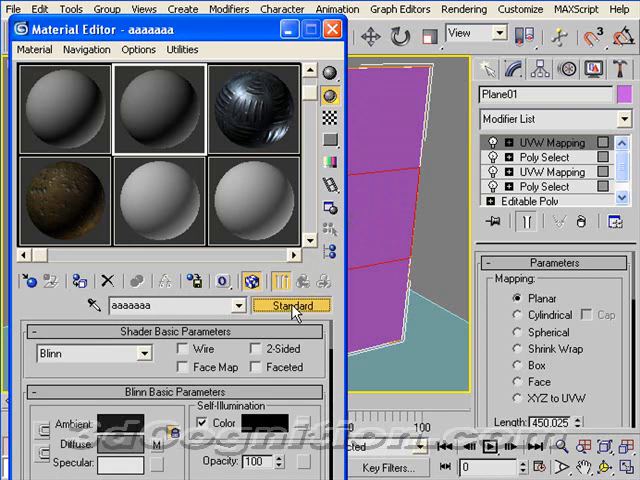
{"action": "left_click", "coordinate": [293, 305]}
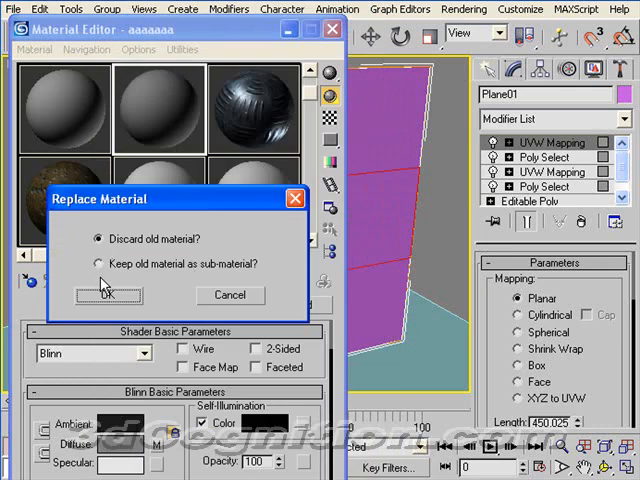
{"action": "left_click", "coordinate": [106, 293]}
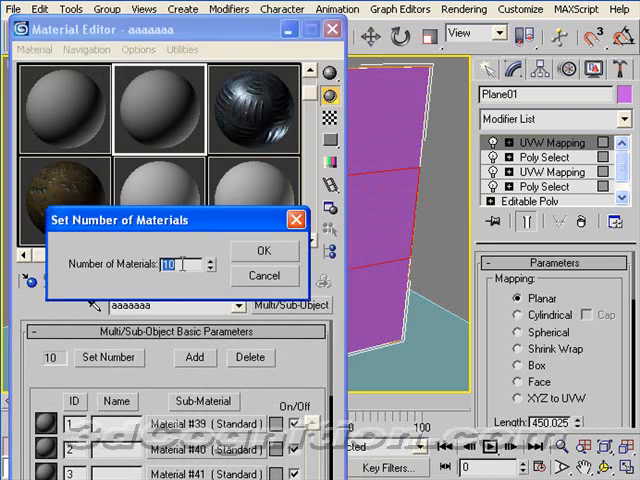
{"action": "left_click", "coordinate": [265, 250]}
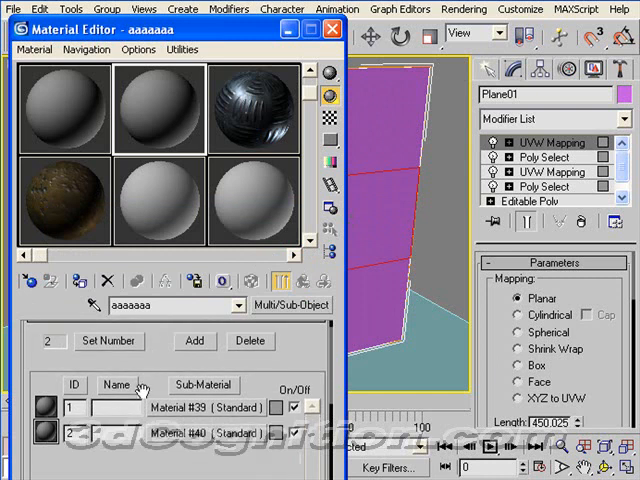
Name sub-materials m1 and m2 and fill them with copies of Metal_Plate and rusty metal
{"action": "type", "text": "m2"}
{"action": "type", "text": "m1"}
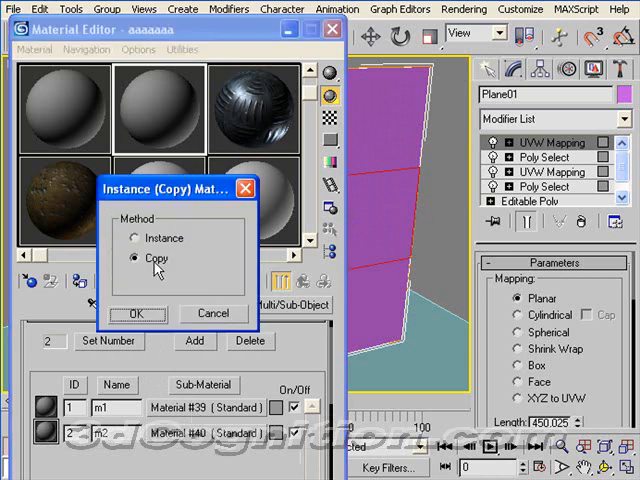
{"action": "left_click", "coordinate": [138, 313]}
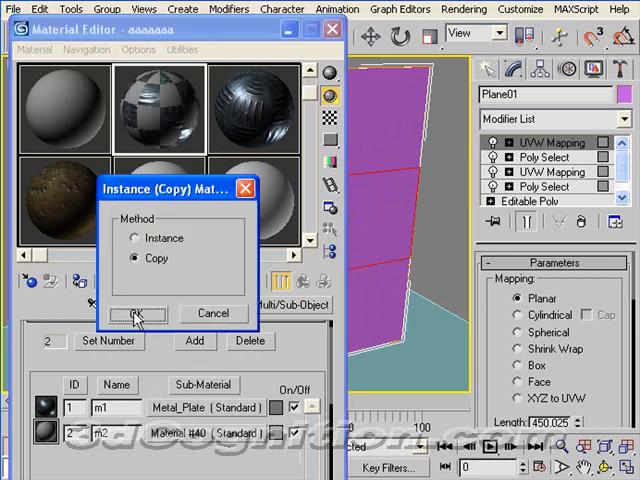
{"action": "left_click", "coordinate": [136, 313]}
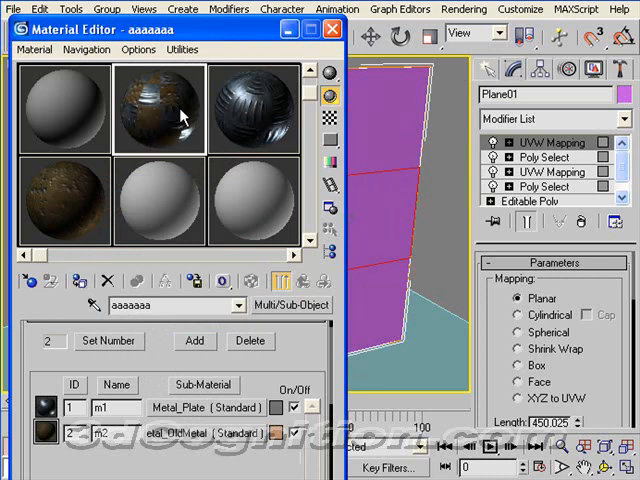
{"action": "mouse_move", "coordinate": [95, 293]}
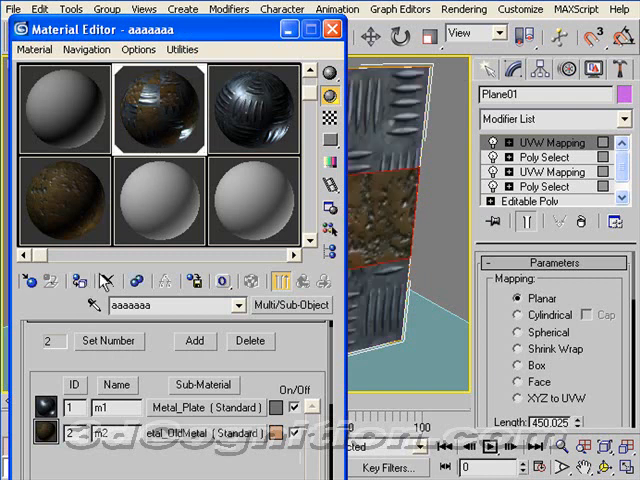
{"action": "left_click", "coordinate": [330, 29]}
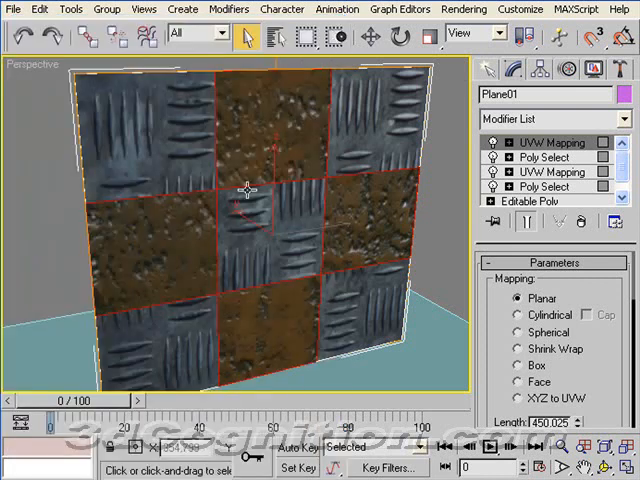